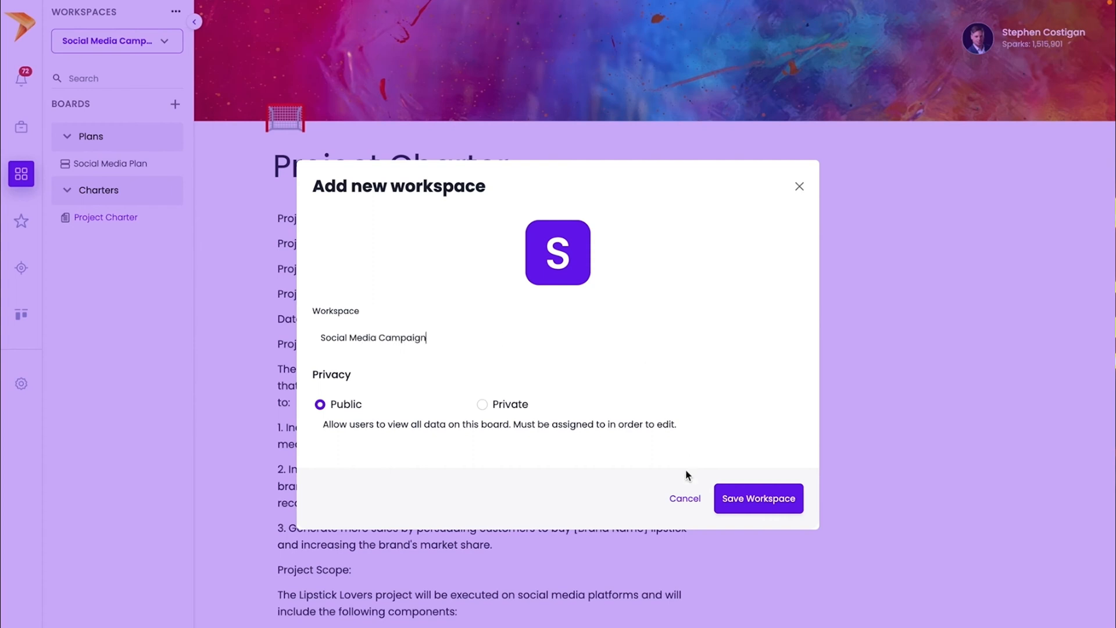
# Save the new public workspace named Social Media Campaign.
pyautogui.click(758, 498)
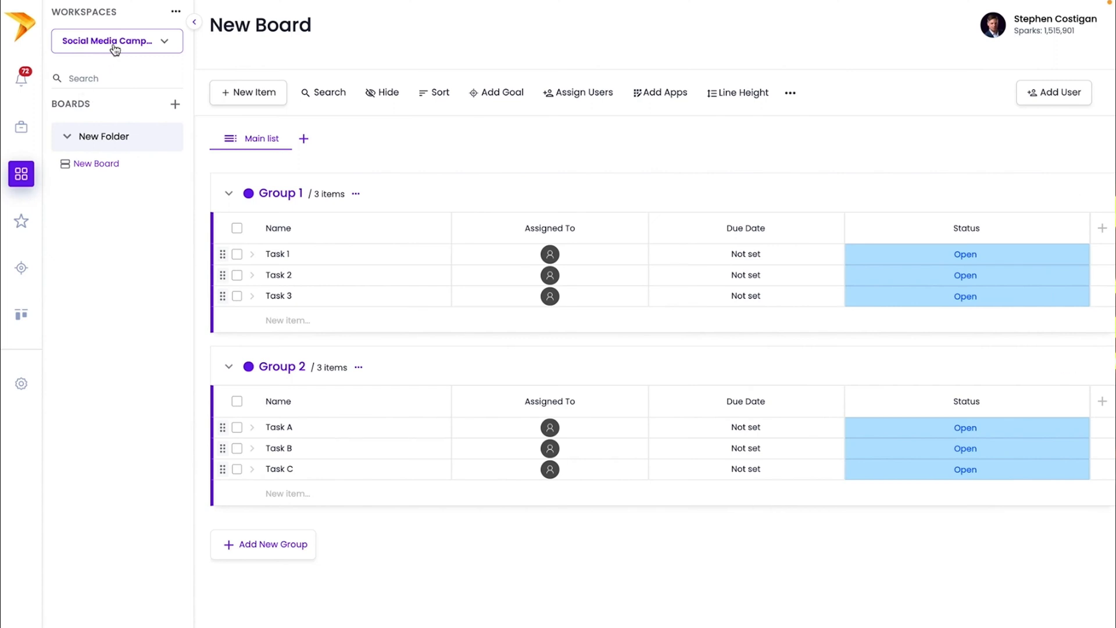
pyautogui.moveTo(327, 37)
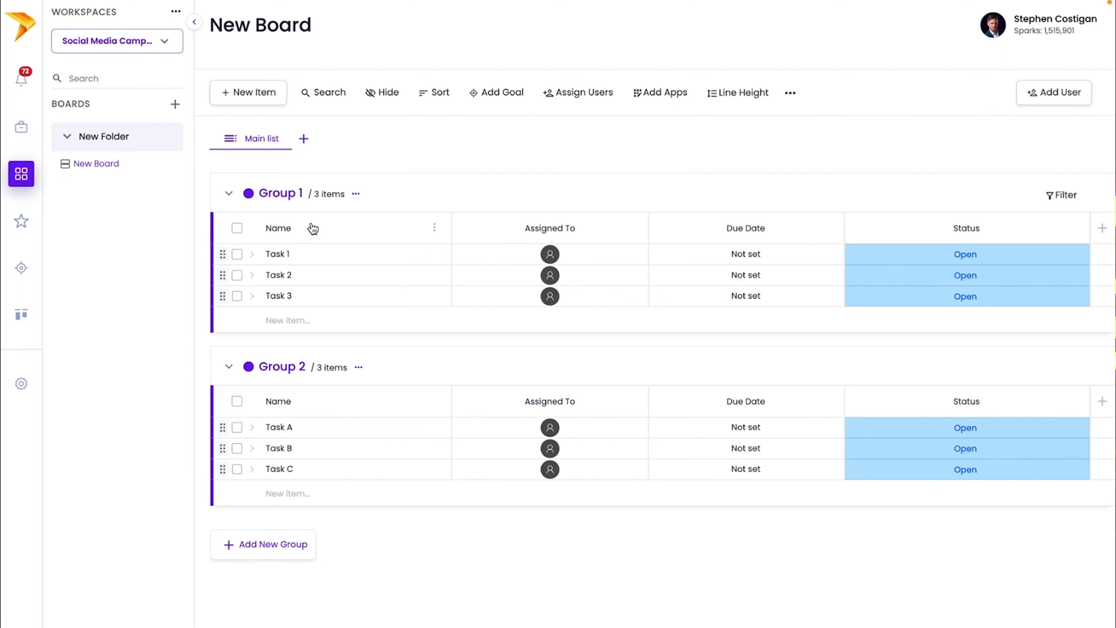
pyautogui.moveTo(266, 551)
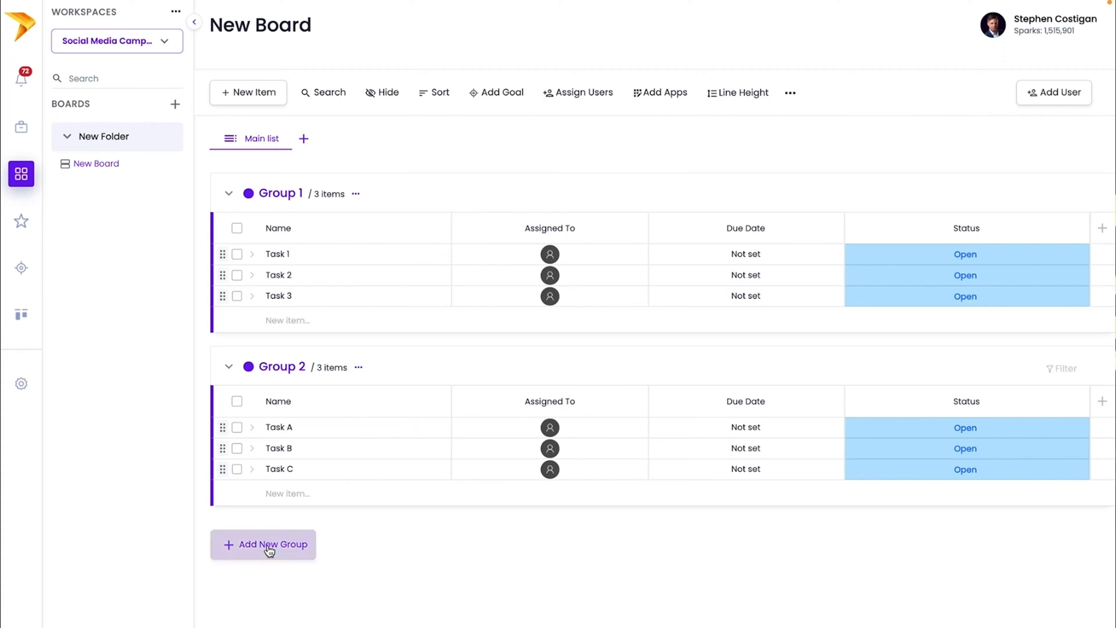
# Create a blank document named Social Media Project Charter.
pyautogui.click(264, 545)
pyautogui.write('Social Media')
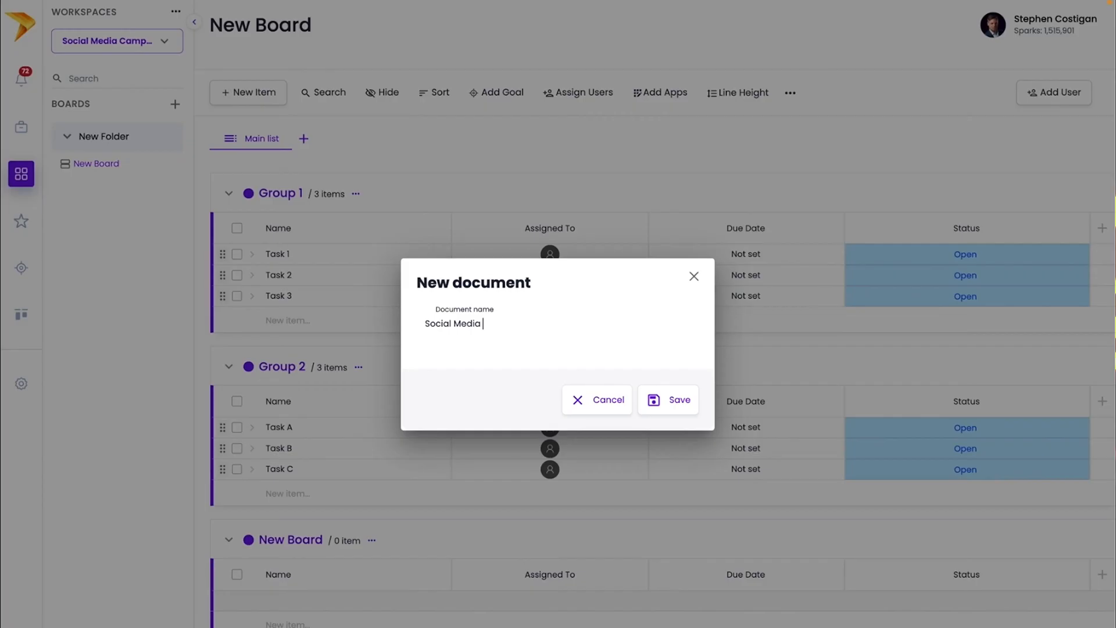
pyautogui.write('Project Char')
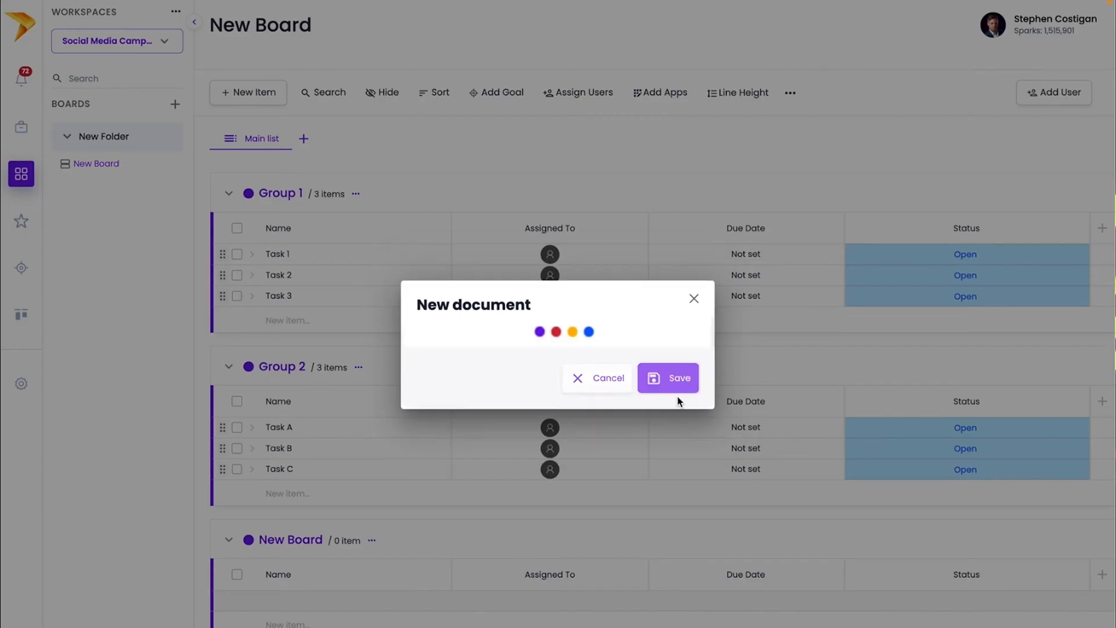
pyautogui.click(668, 378)
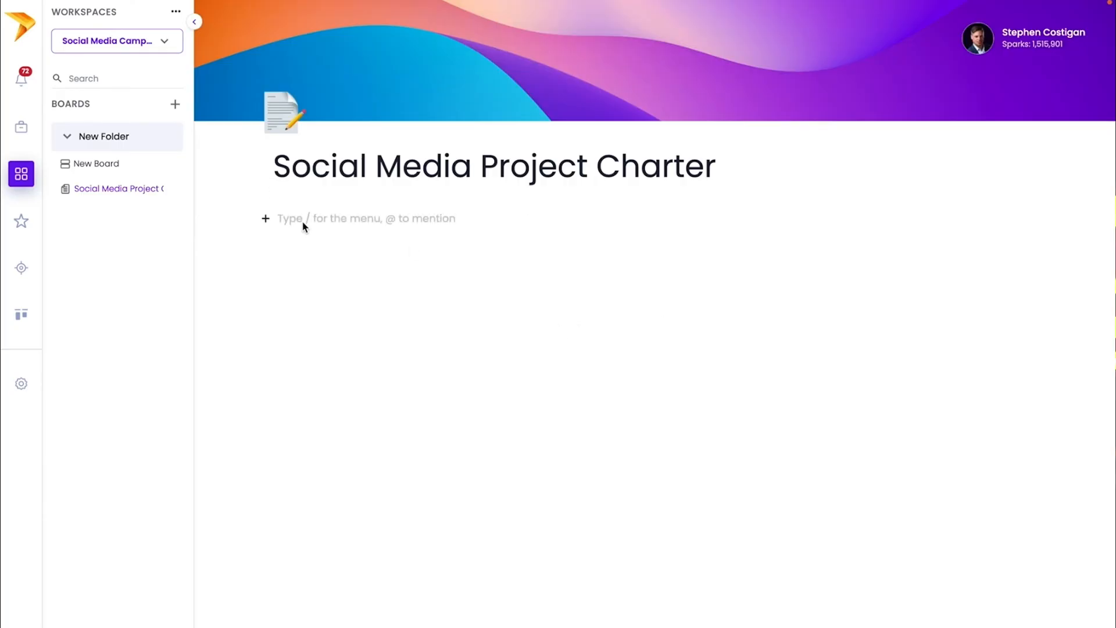
# Ask AI via the / menu for a 'project charter for a social media campaign selling lipstick'.
pyautogui.write('/')
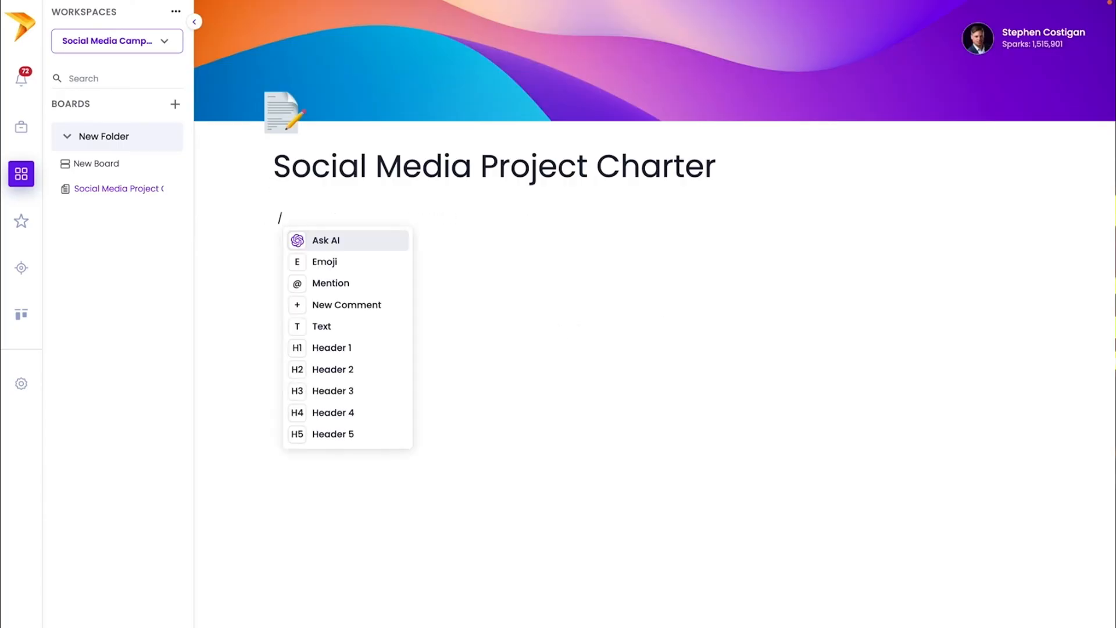
pyautogui.click(325, 239)
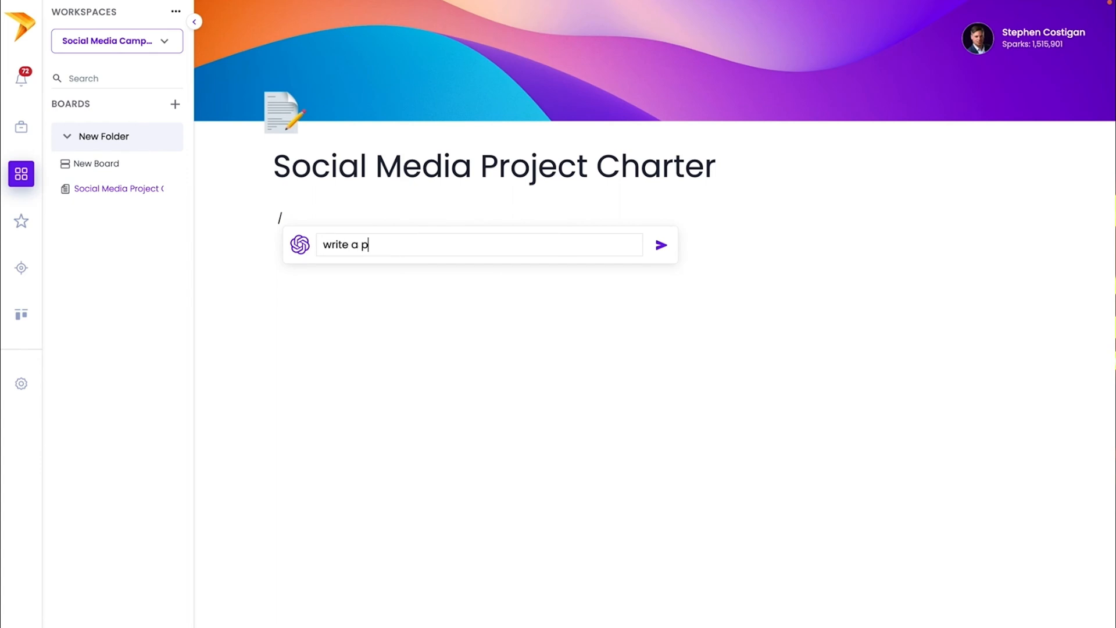
pyautogui.write('roject charter for a so')
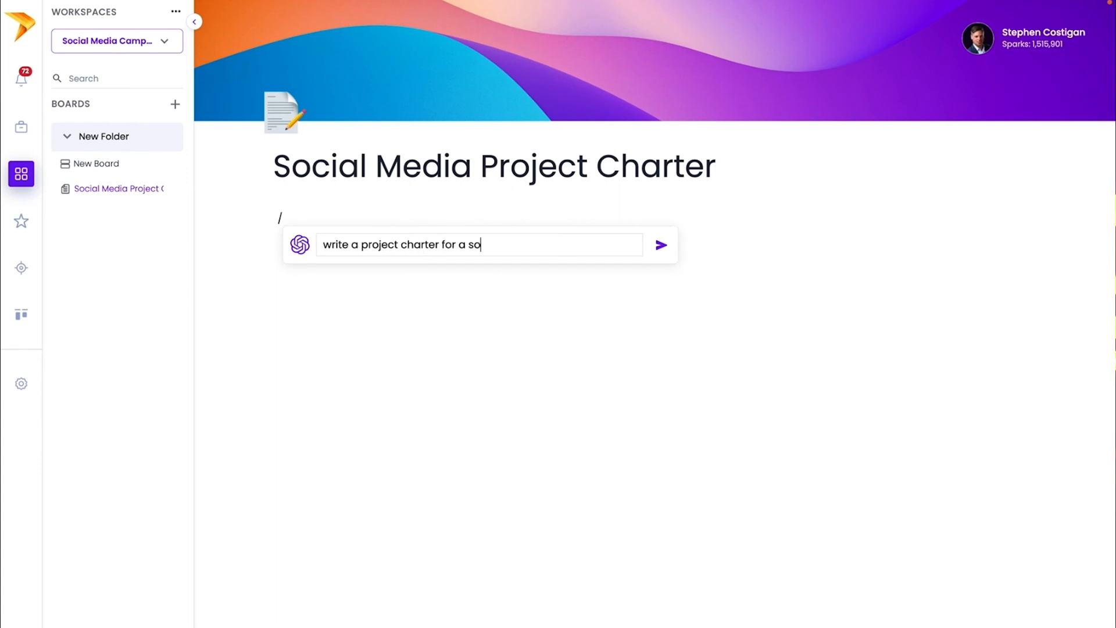
pyautogui.write('cial media campaign')
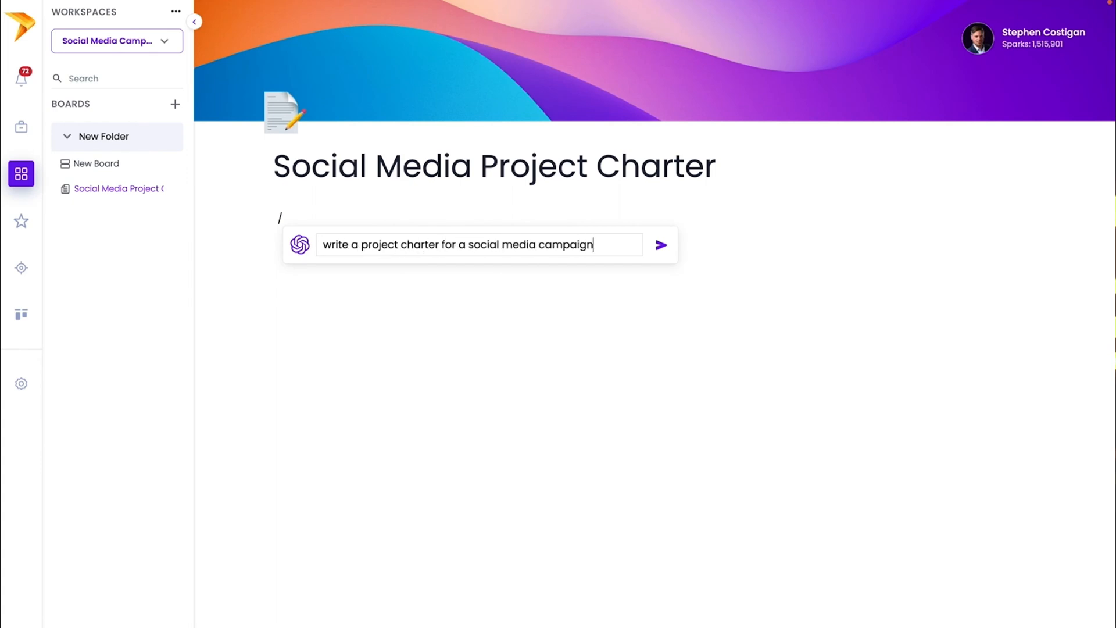
pyautogui.write('selling lipstick')
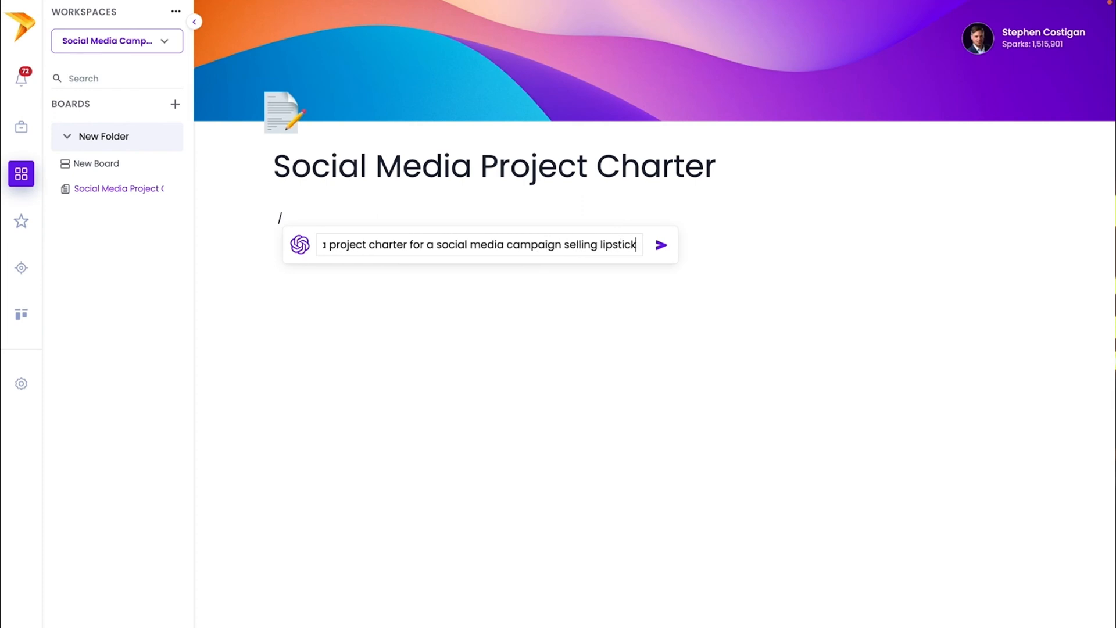
pyautogui.click(659, 244)
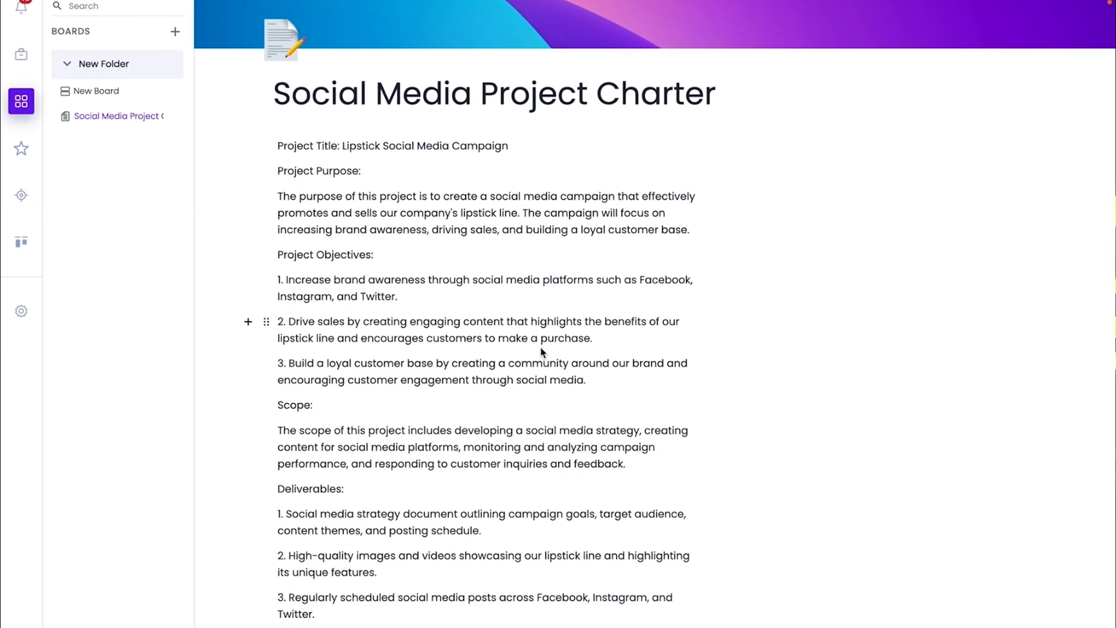
pyautogui.scroll(-3)
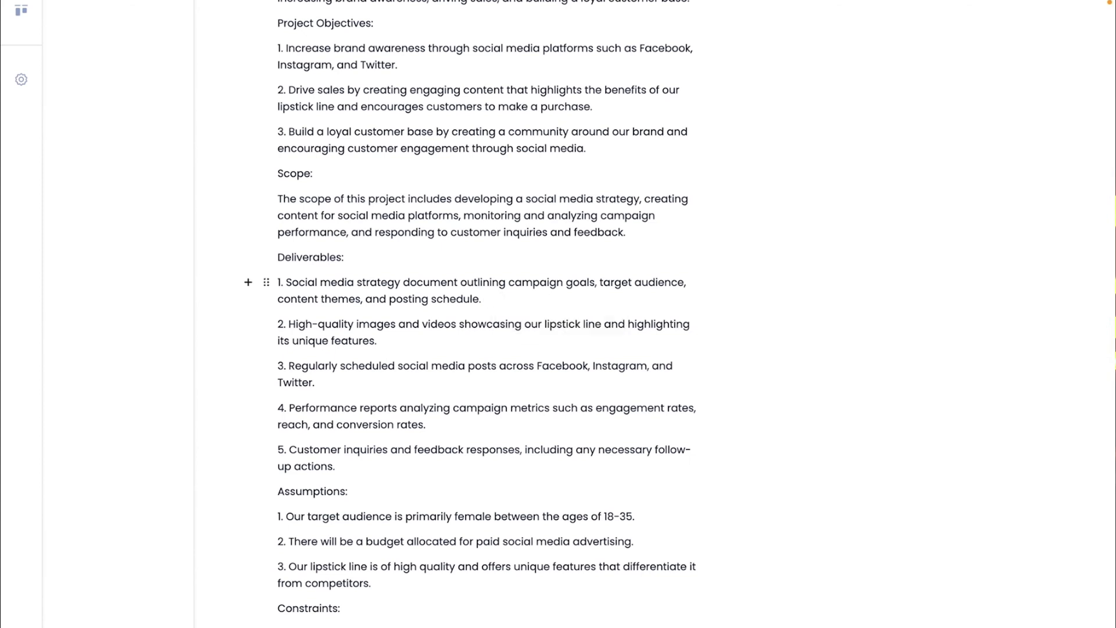
pyautogui.write('/')
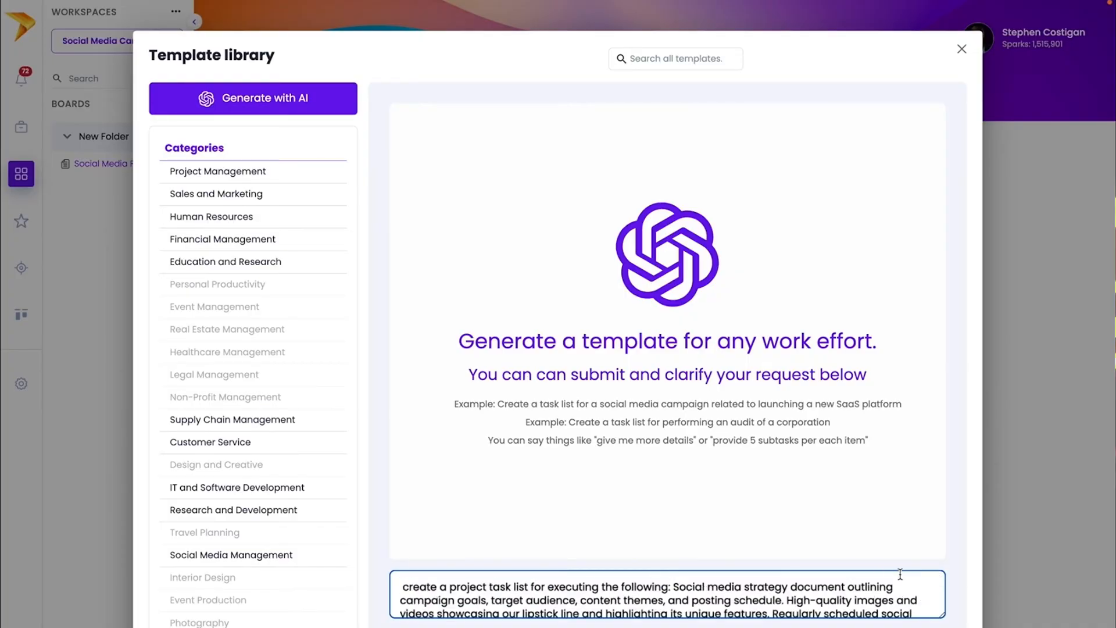
# Submit the deliverables prompt so AI generates a six-task list with descriptions.
pyautogui.press('Enter')
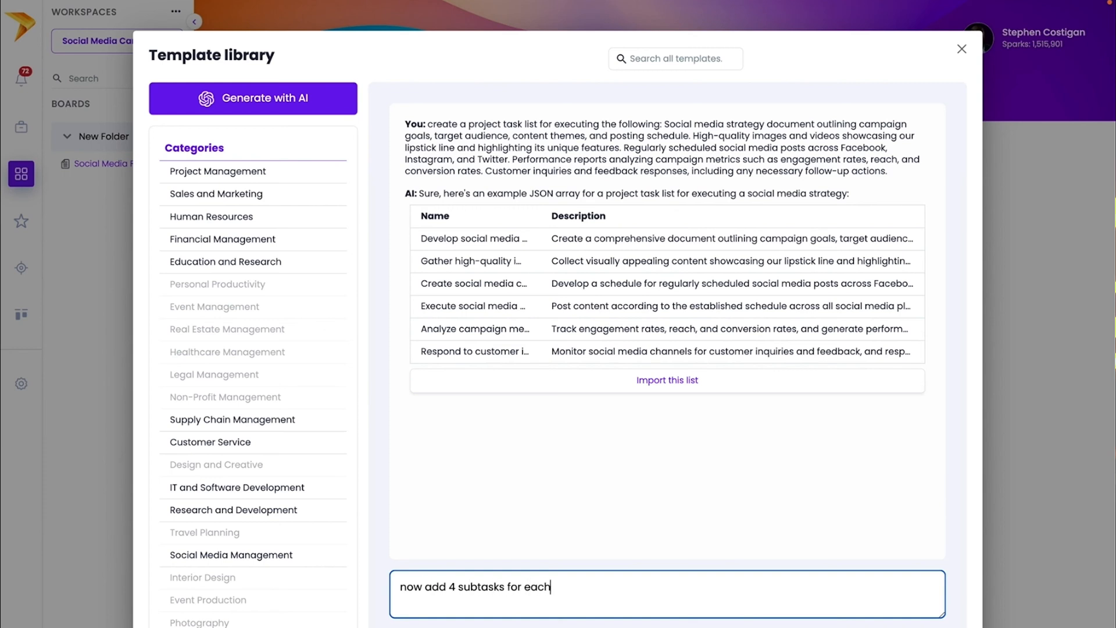
# Submit 'now add 4 subtasks for each' so AI expands every task with subtasks.
pyautogui.press('Enter')
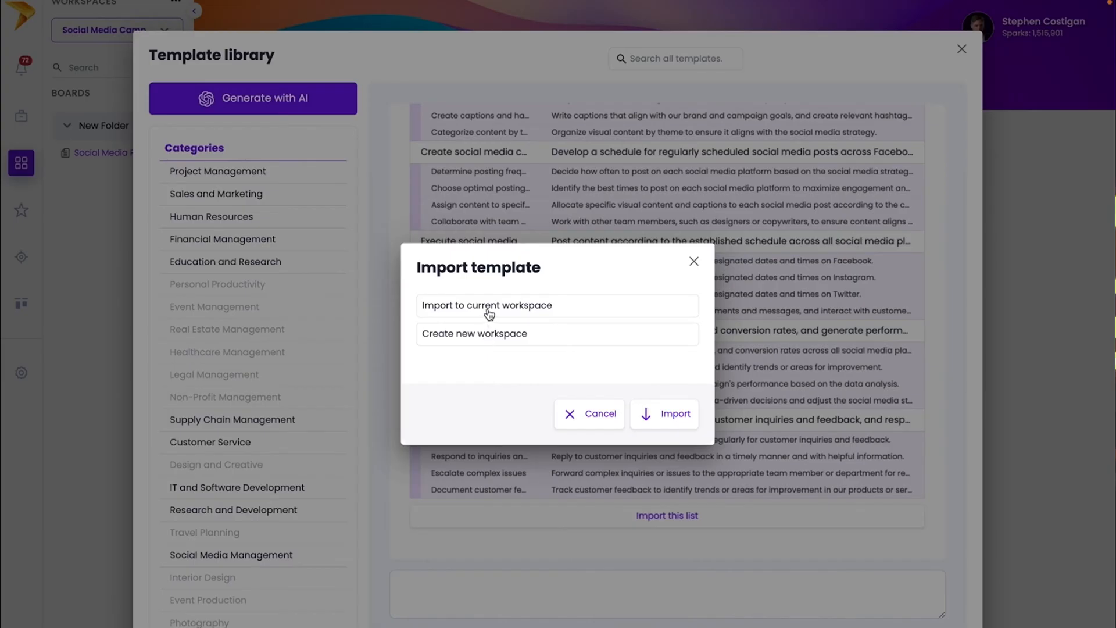
# Import the AI task list into the current workspace as a new board.
pyautogui.click(486, 305)
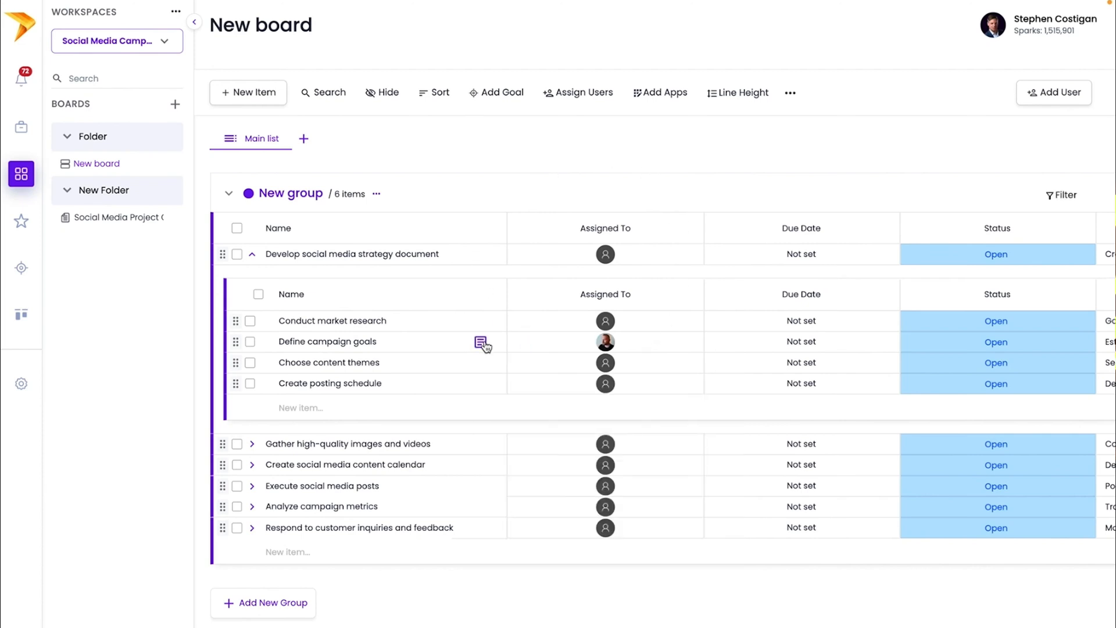
pyautogui.click(481, 343)
pyautogui.write('create social medi')
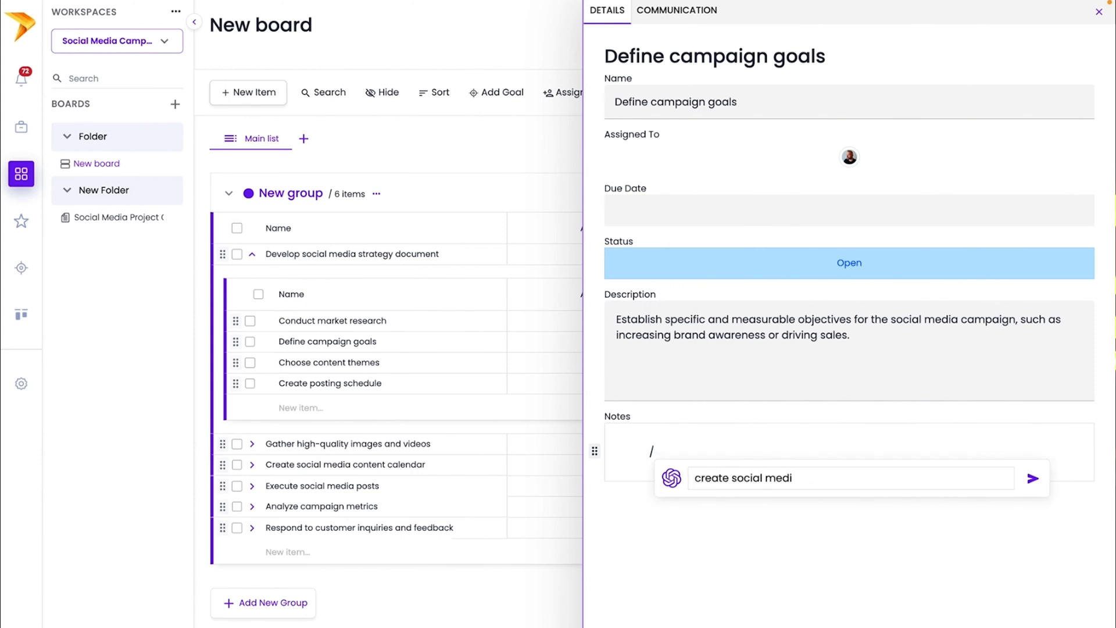
pyautogui.click(1034, 476)
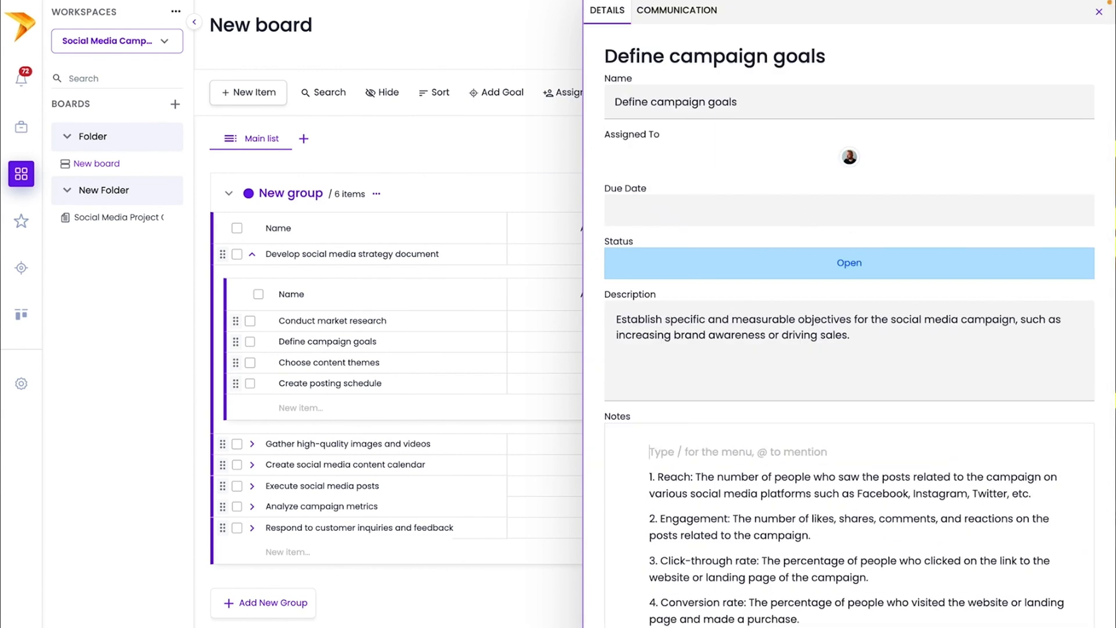
pyautogui.write('@Aaron Calloway this is')
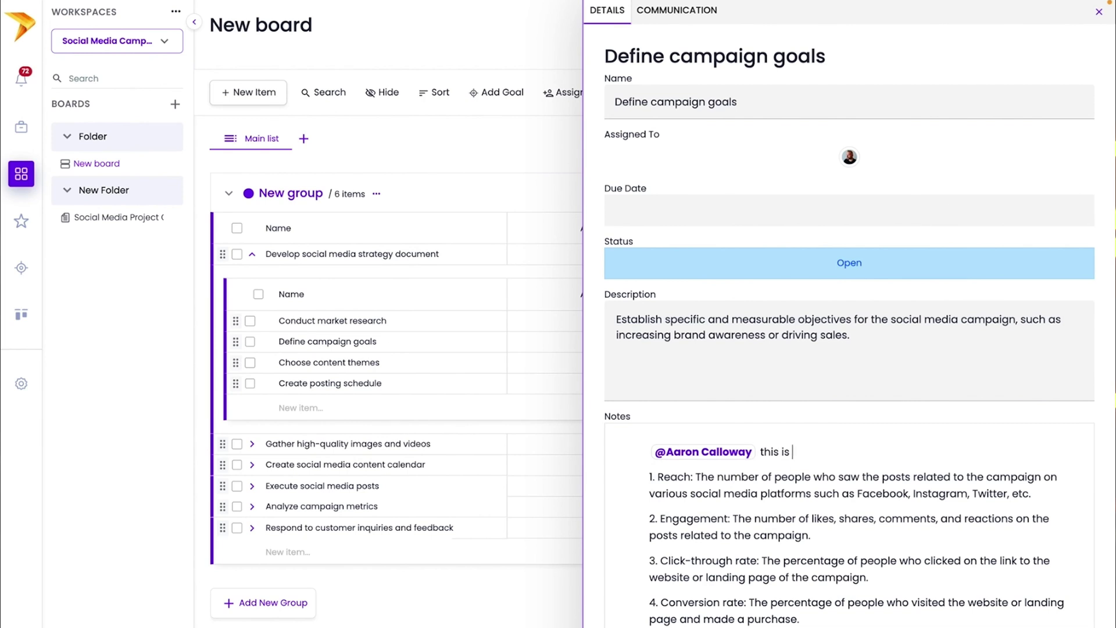
pyautogui.write('read')
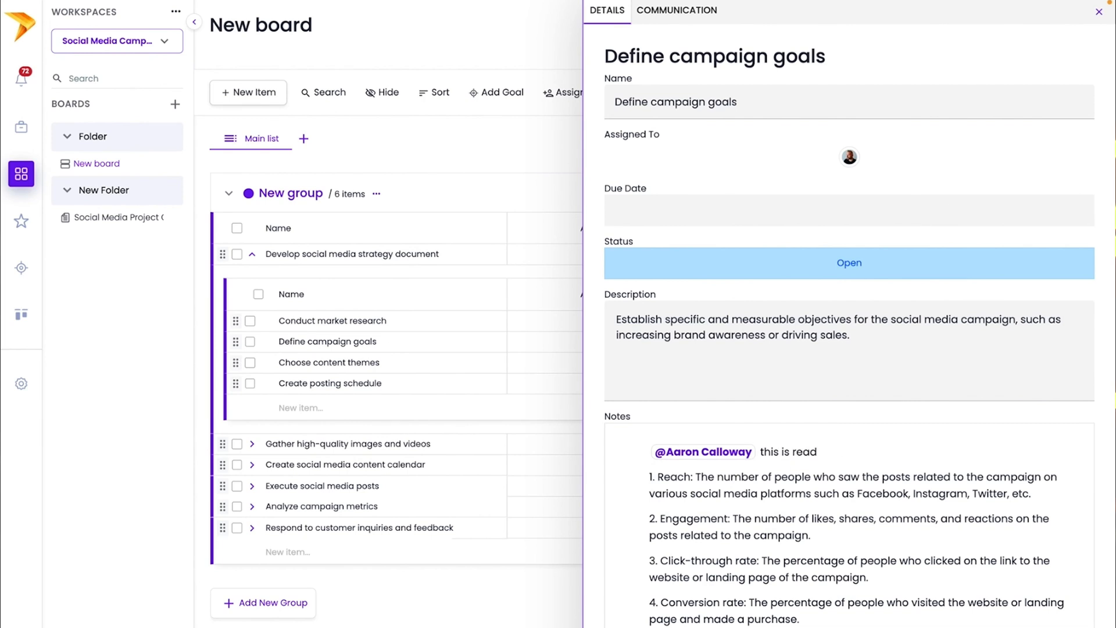